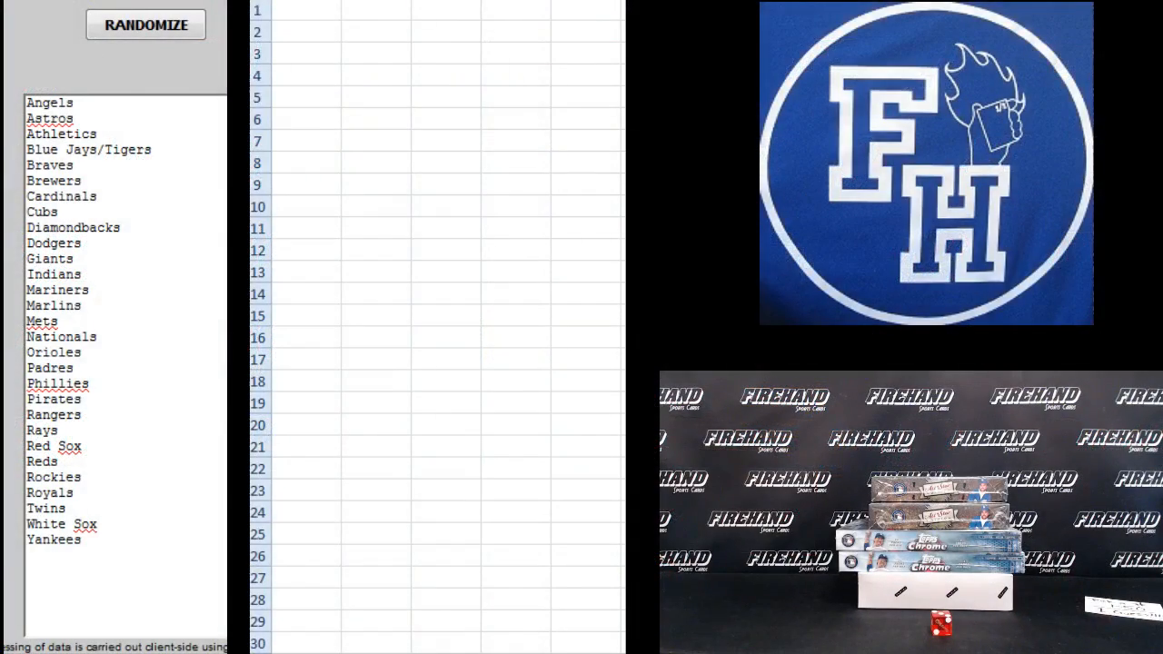
- Randomize the 29 participant names three times in the List Randomizer
{"action": "left_click", "coordinate": [148, 25]}
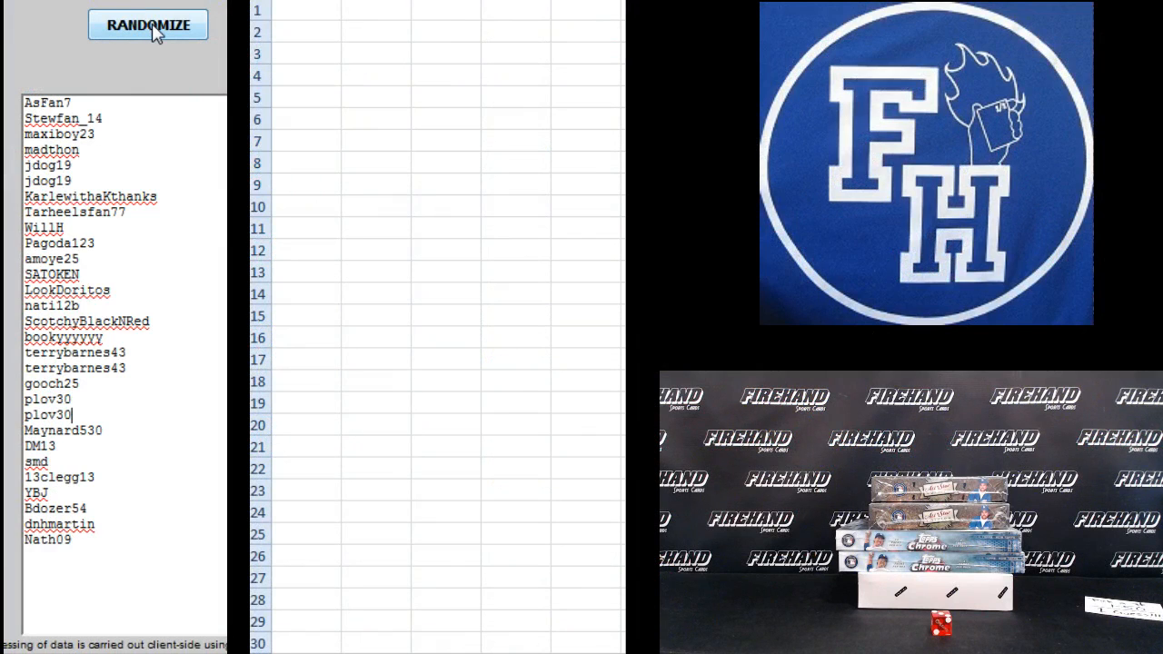
{"action": "left_click", "coordinate": [147, 26]}
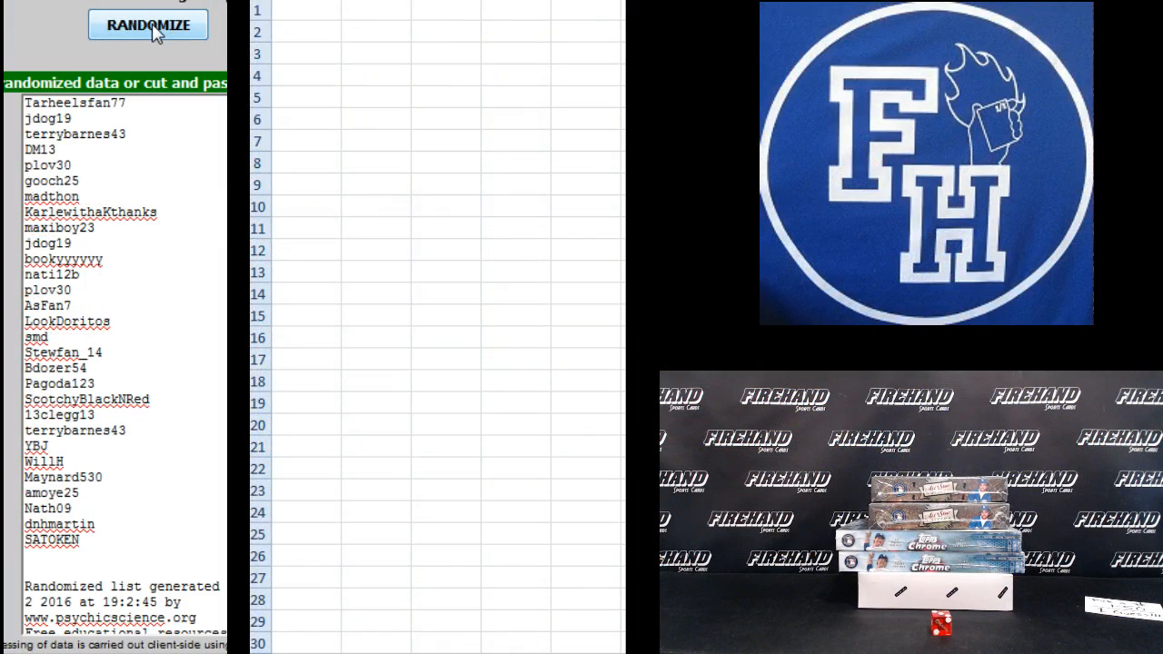
{"action": "left_click", "coordinate": [147, 25]}
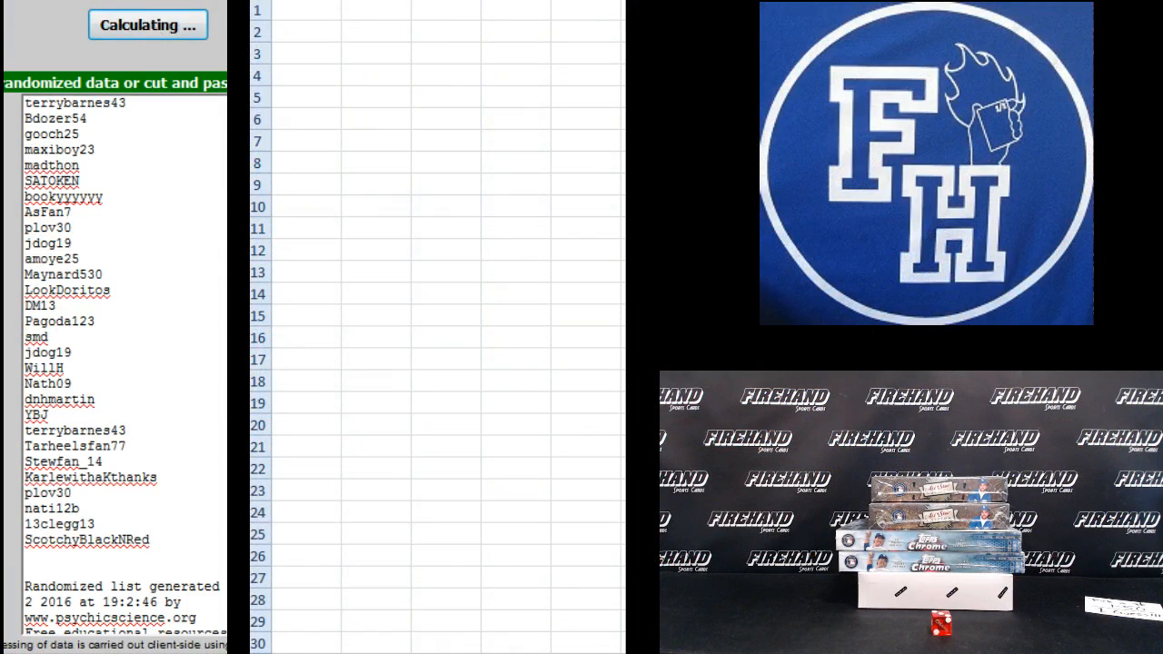
{"action": "left_click", "coordinate": [147, 25]}
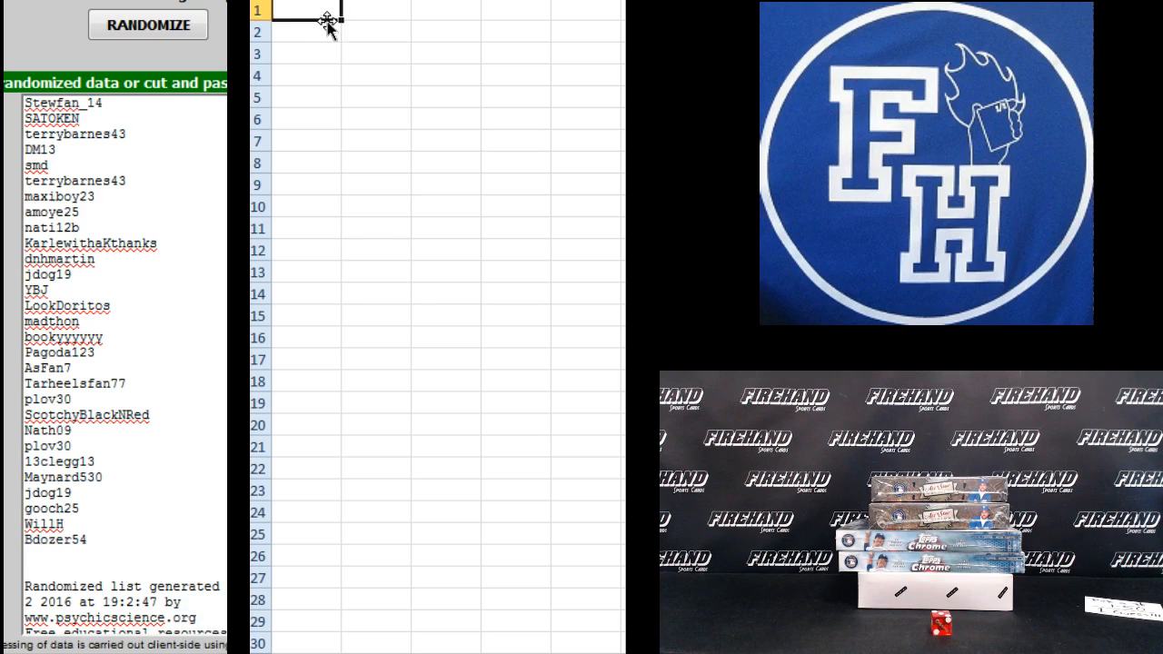
- Paste the shuffled participant names into column A, rows 1 to 29
{"action": "key", "text": "ctrl+v"}
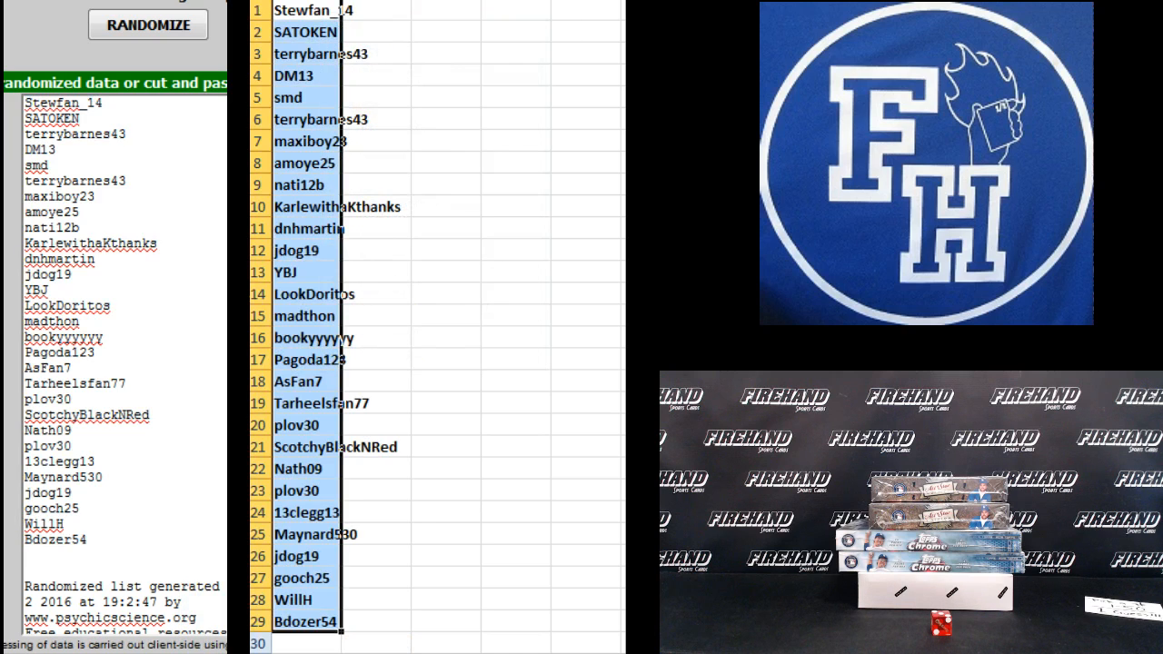
{"action": "left_click", "coordinate": [443, 3]}
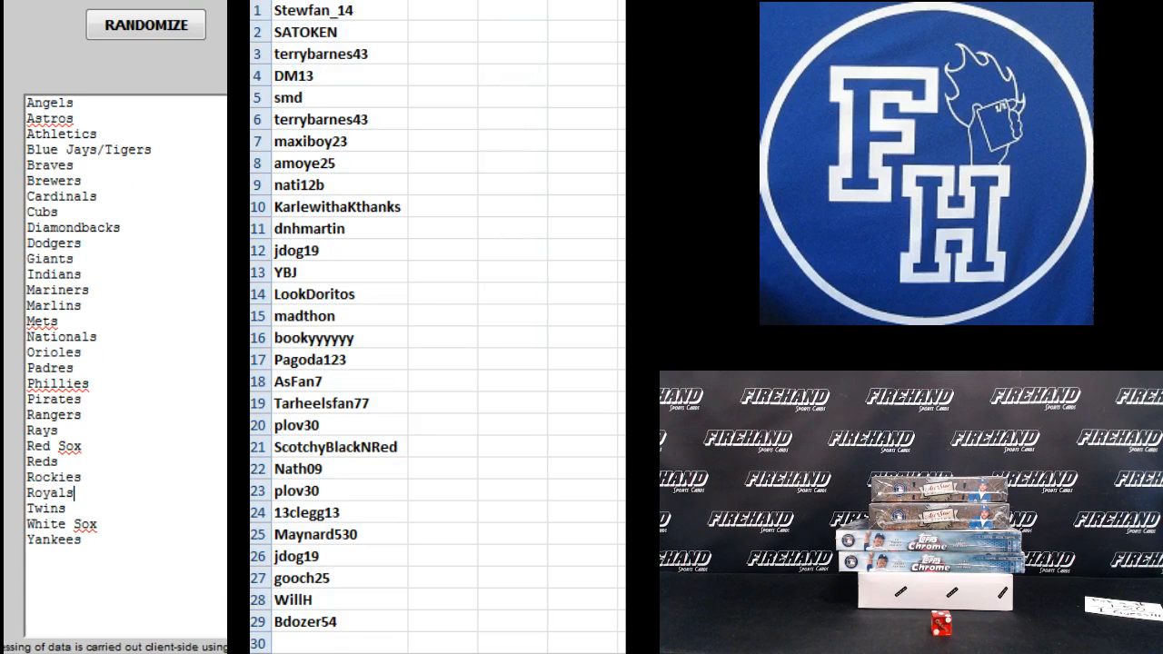
- Randomize the MLB team names three times and copy the shuffled list
{"action": "left_click", "coordinate": [145, 26]}
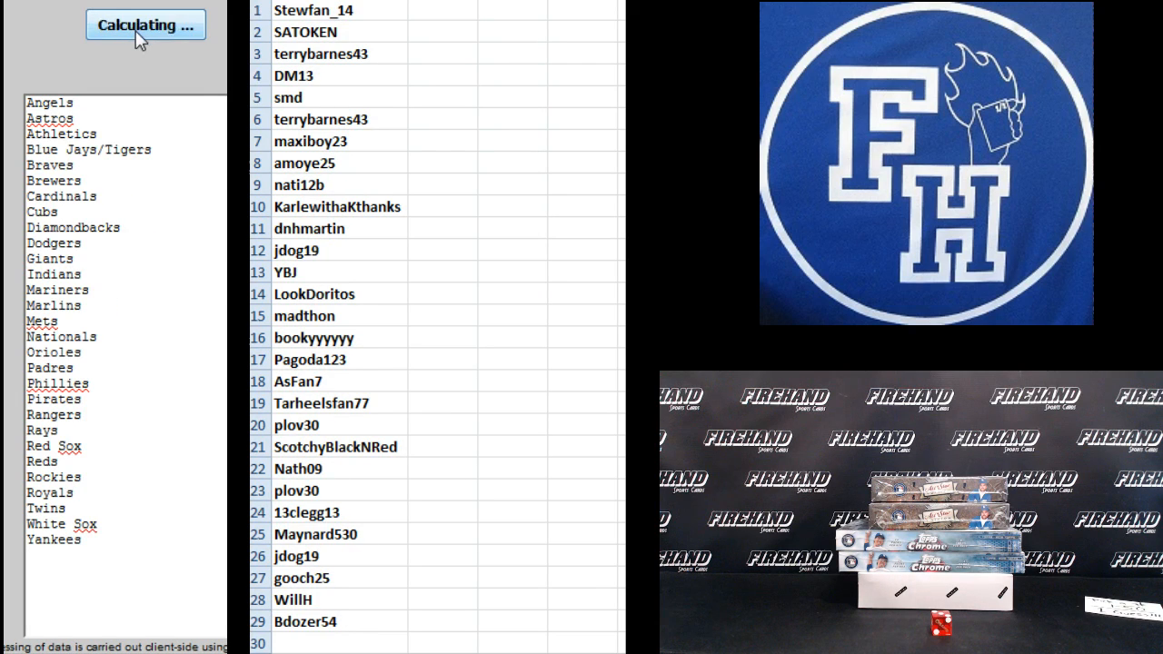
{"action": "left_click", "coordinate": [145, 25]}
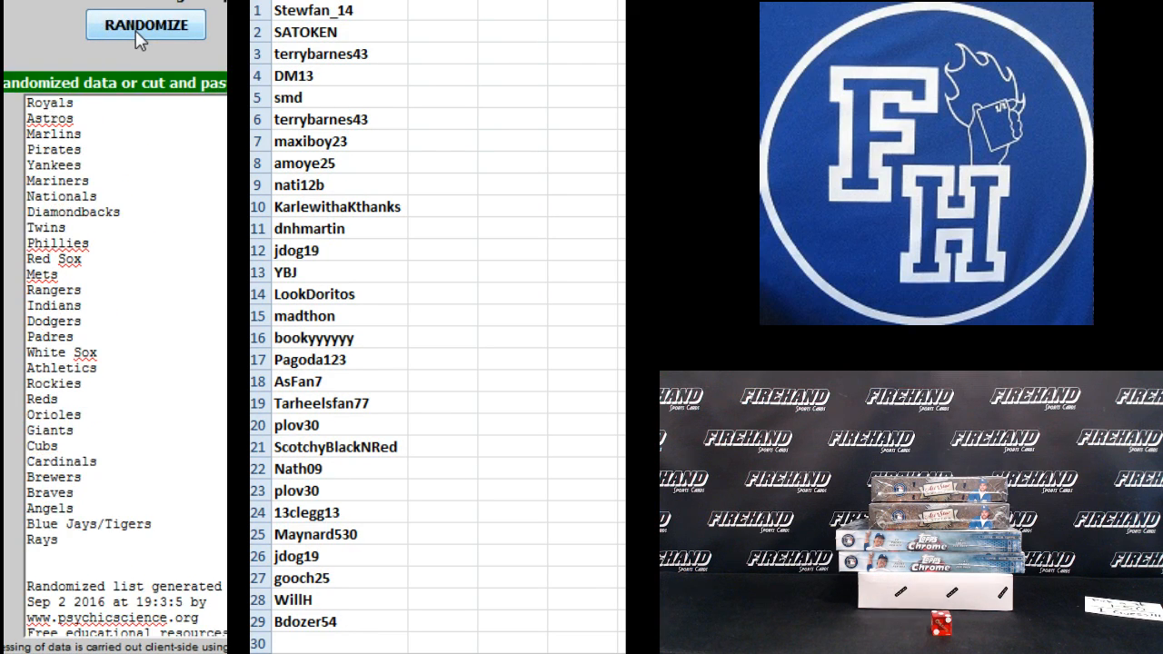
{"action": "left_click", "coordinate": [145, 25]}
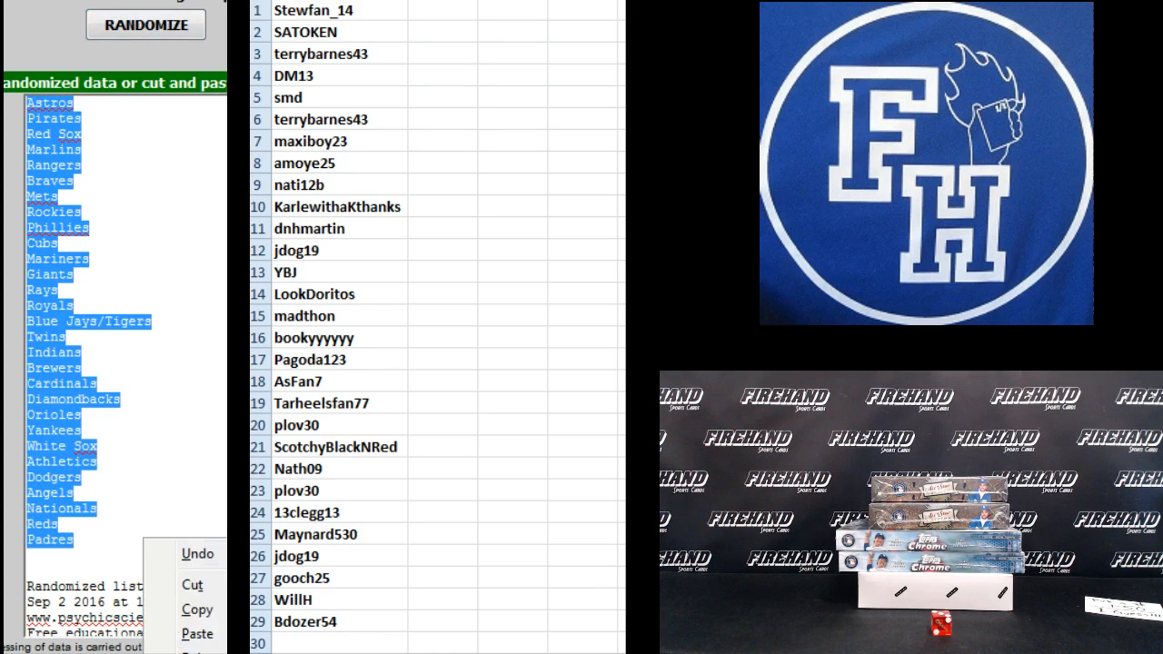
{"action": "left_click", "coordinate": [458, 21]}
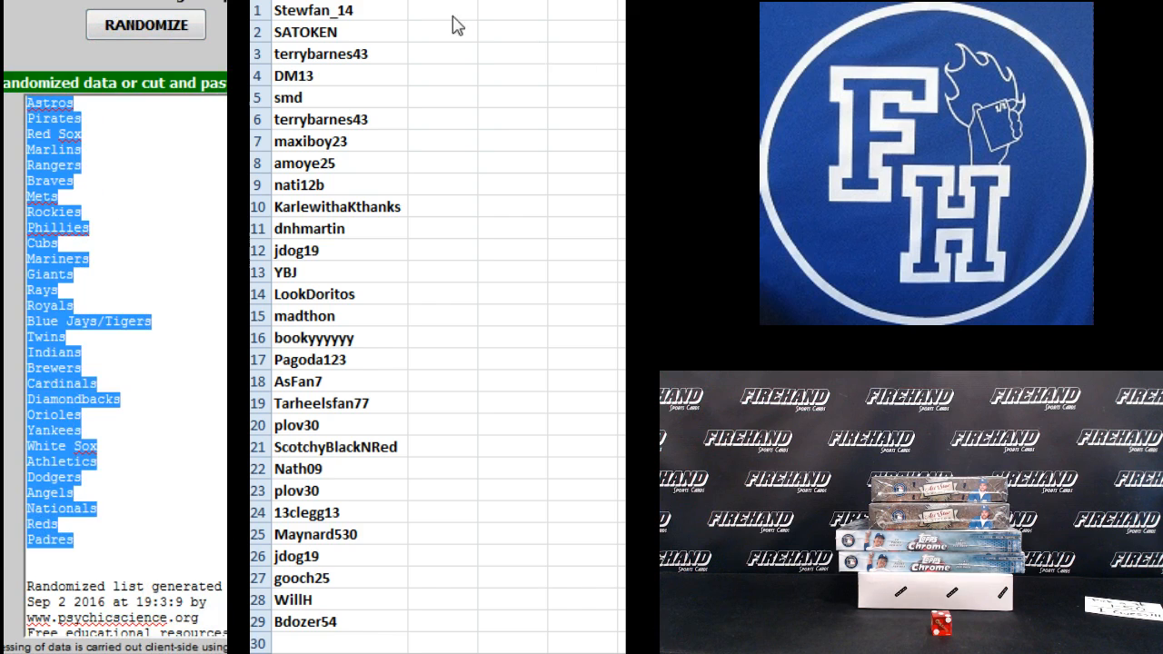
- Paste the shuffled teams into column B and review the first pairings down to the Rays row
{"action": "right_click", "coordinate": [445, 18]}
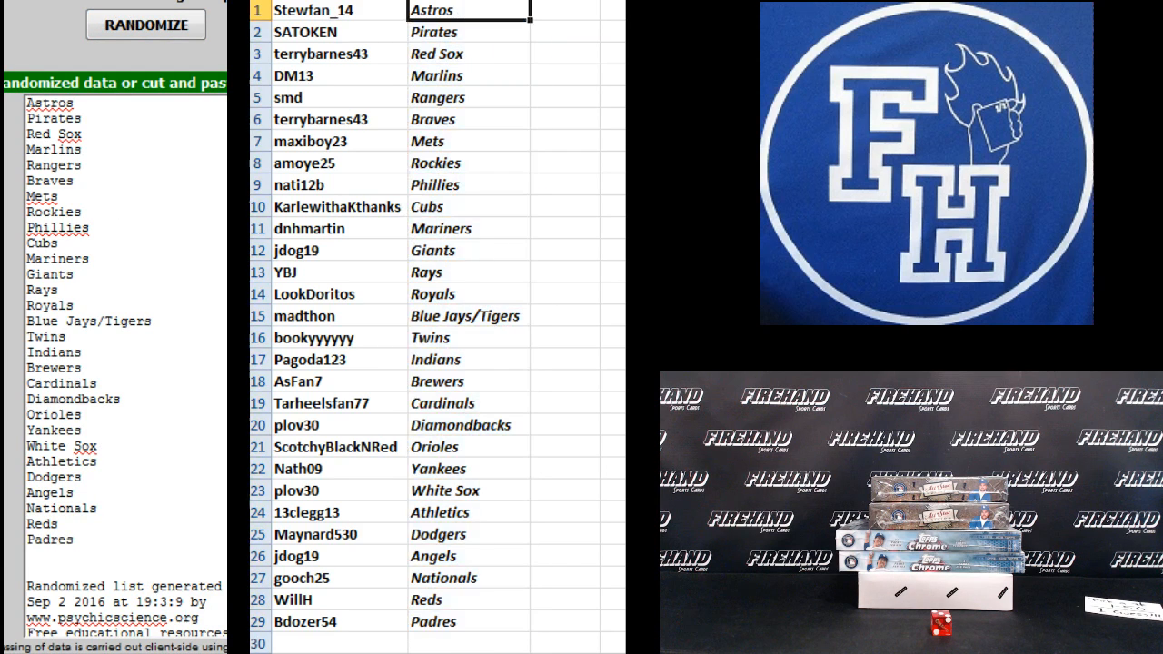
{"action": "left_click", "coordinate": [468, 31]}
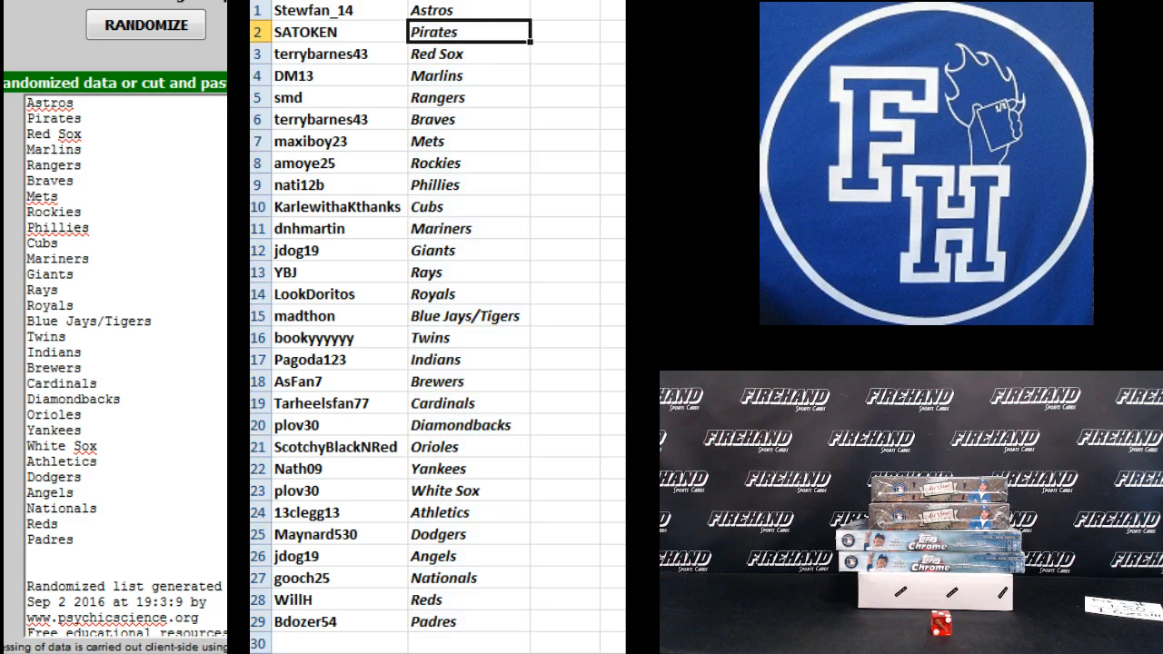
{"action": "left_click", "coordinate": [469, 76]}
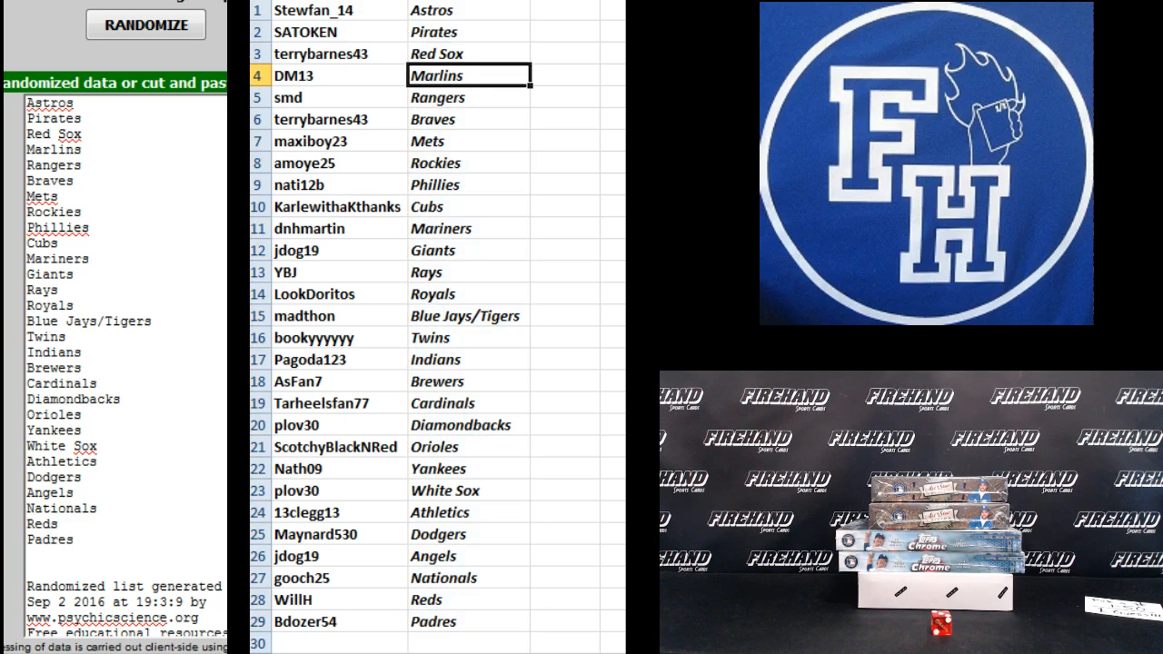
{"action": "left_click", "coordinate": [469, 120]}
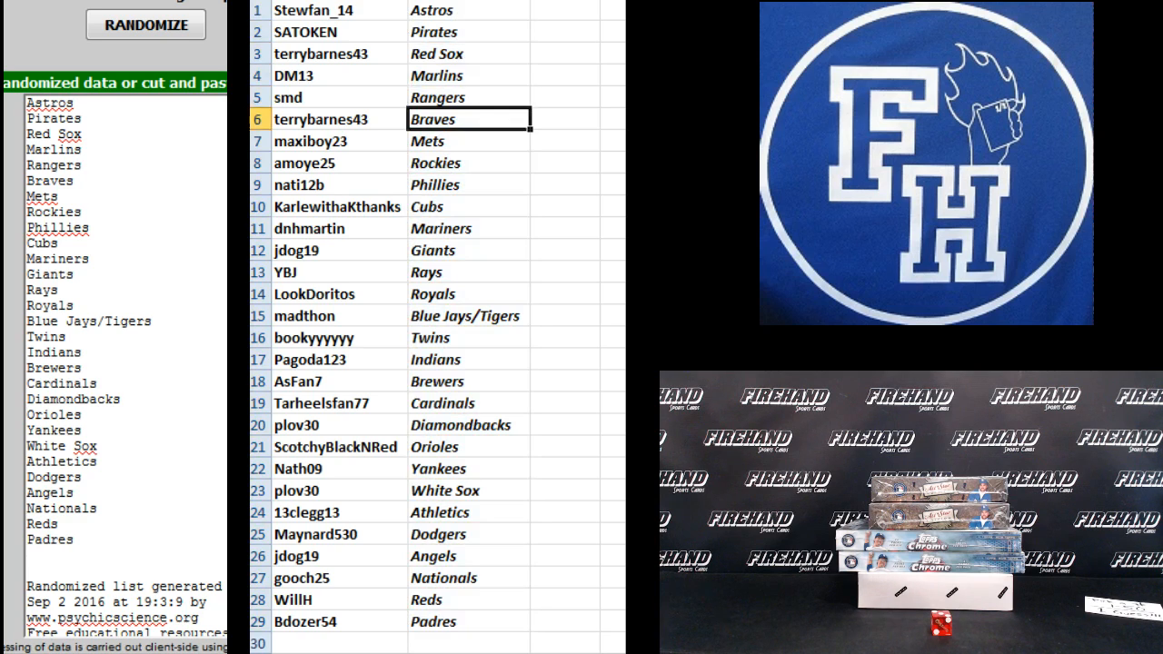
{"action": "left_click", "coordinate": [469, 142]}
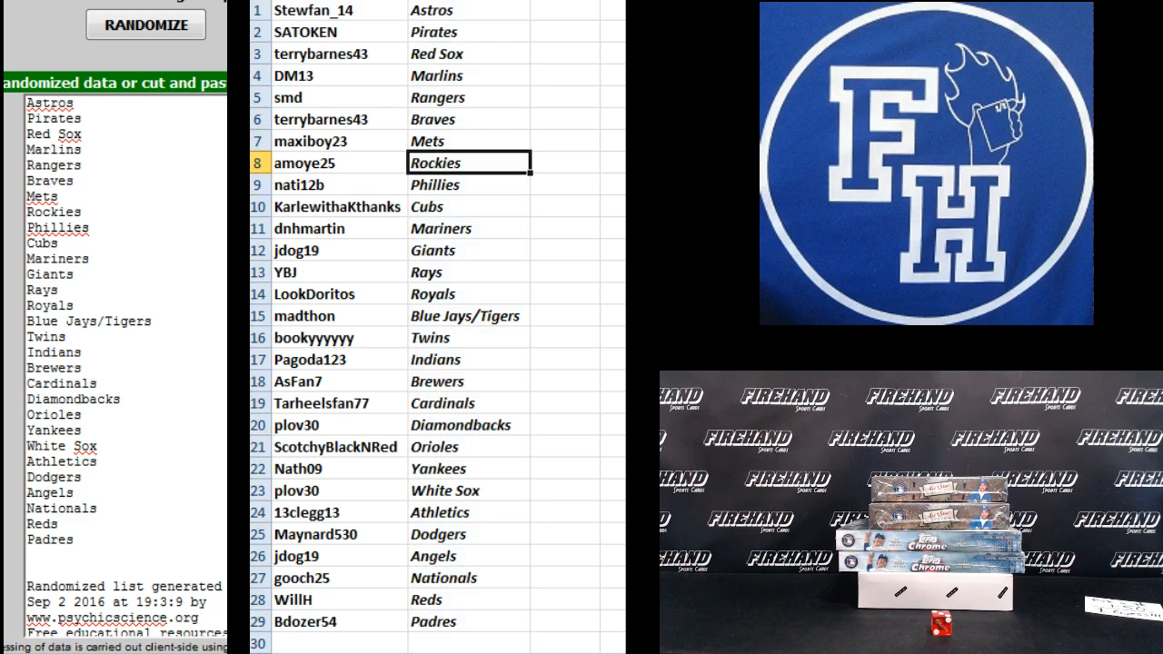
{"action": "left_click", "coordinate": [469, 207]}
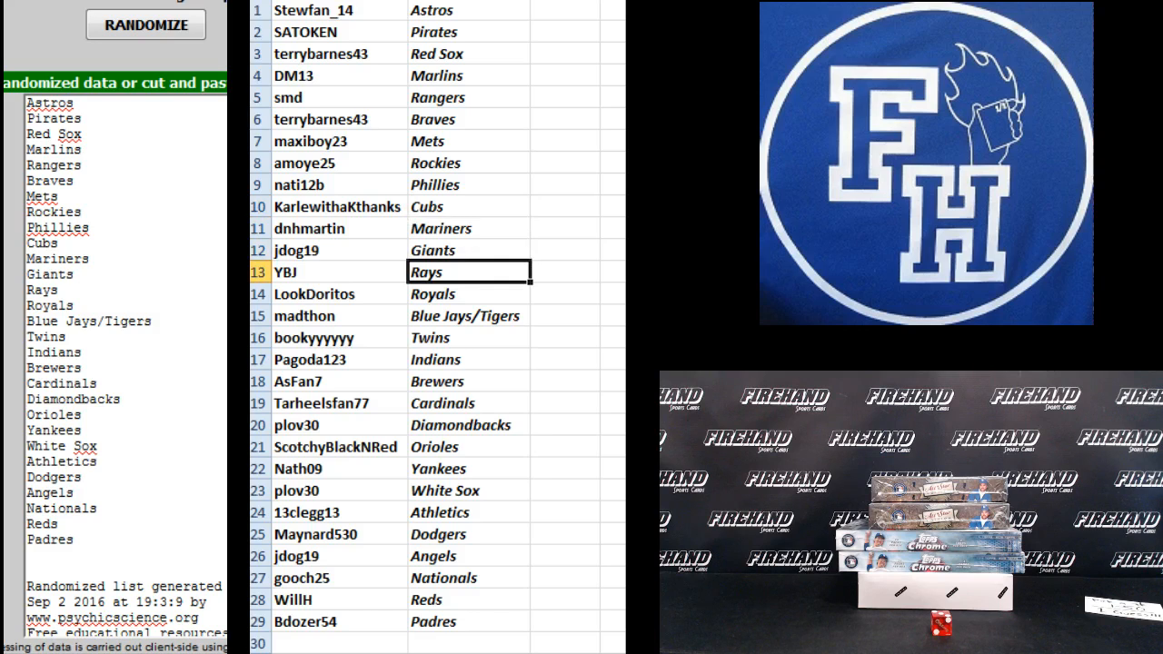
- Review the remaining pairings from the Twins row down to the Reds row
{"action": "left_click", "coordinate": [469, 316]}
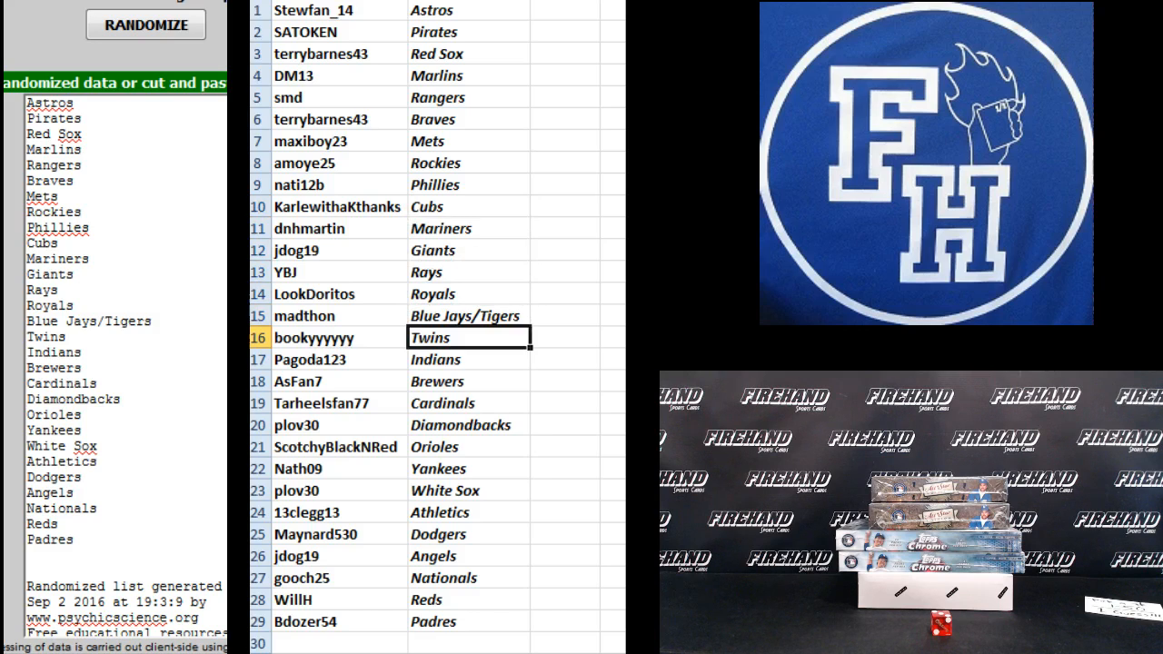
{"action": "left_click", "coordinate": [469, 381]}
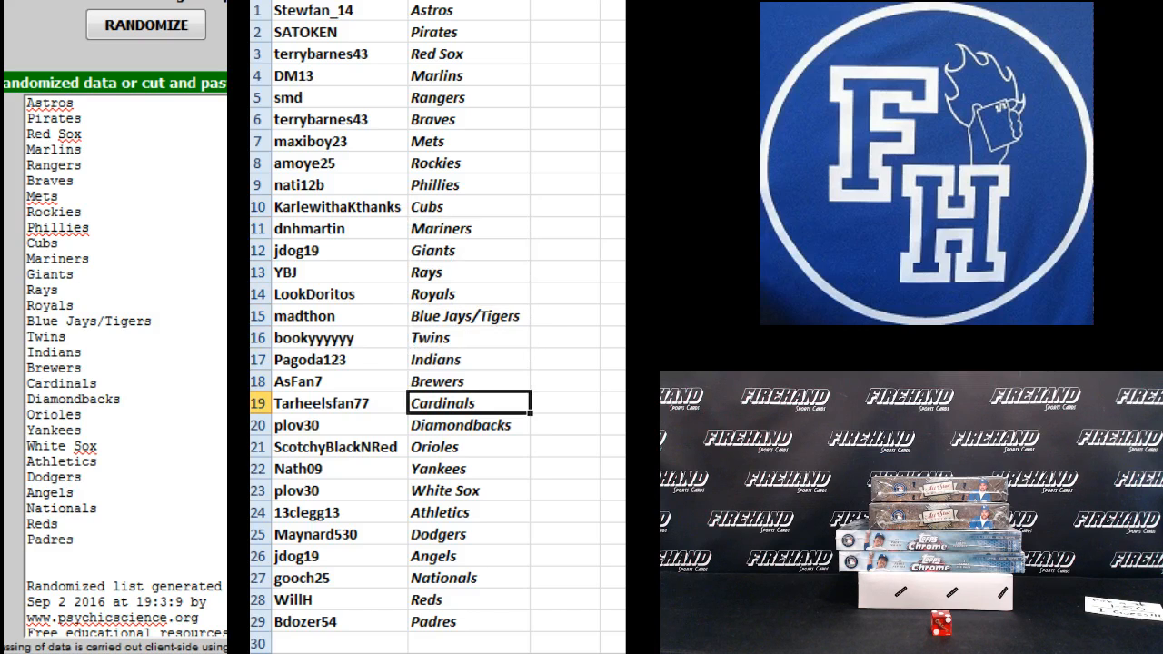
{"action": "left_click", "coordinate": [468, 425]}
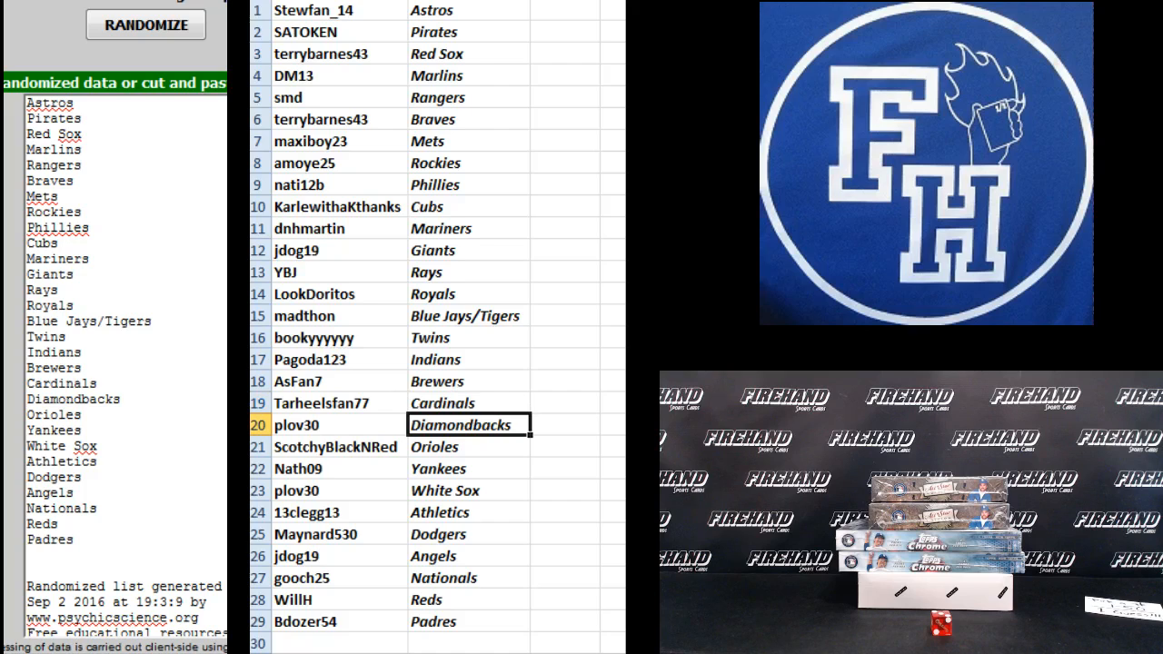
{"action": "left_click", "coordinate": [469, 447]}
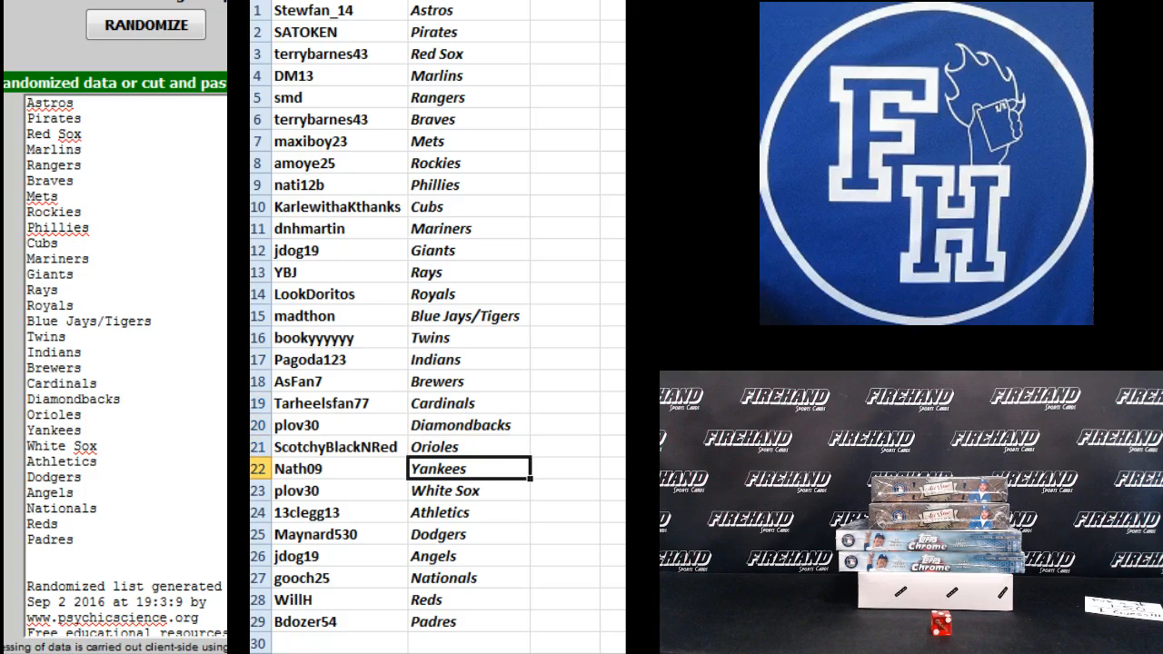
{"action": "left_click", "coordinate": [469, 512]}
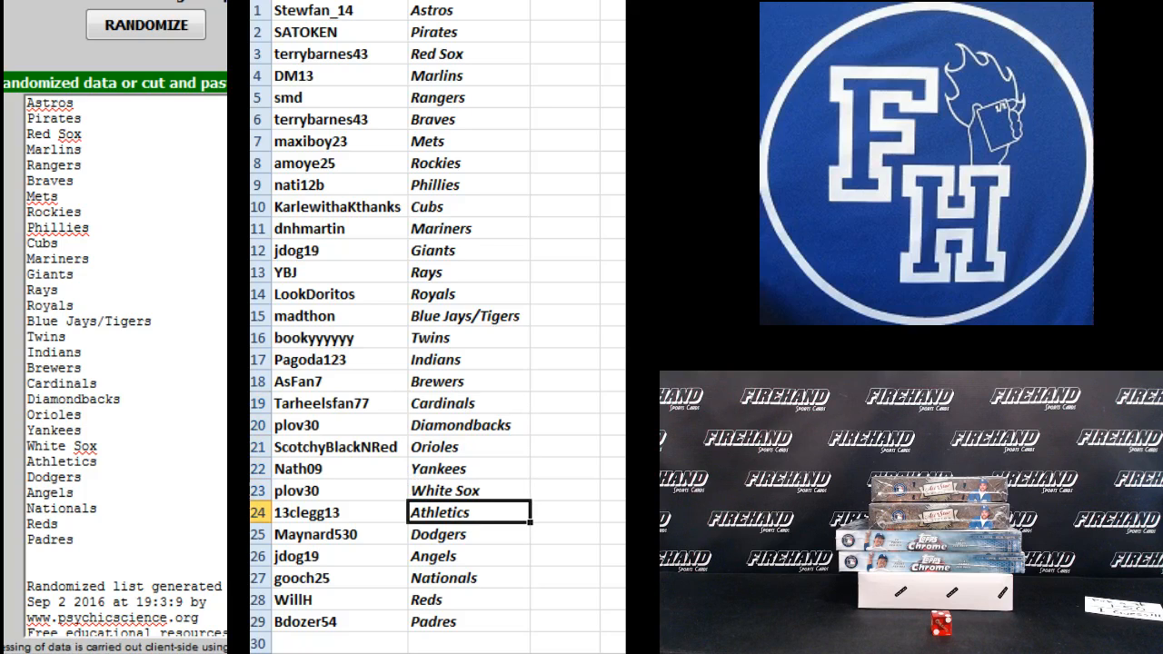
{"action": "left_click", "coordinate": [469, 534]}
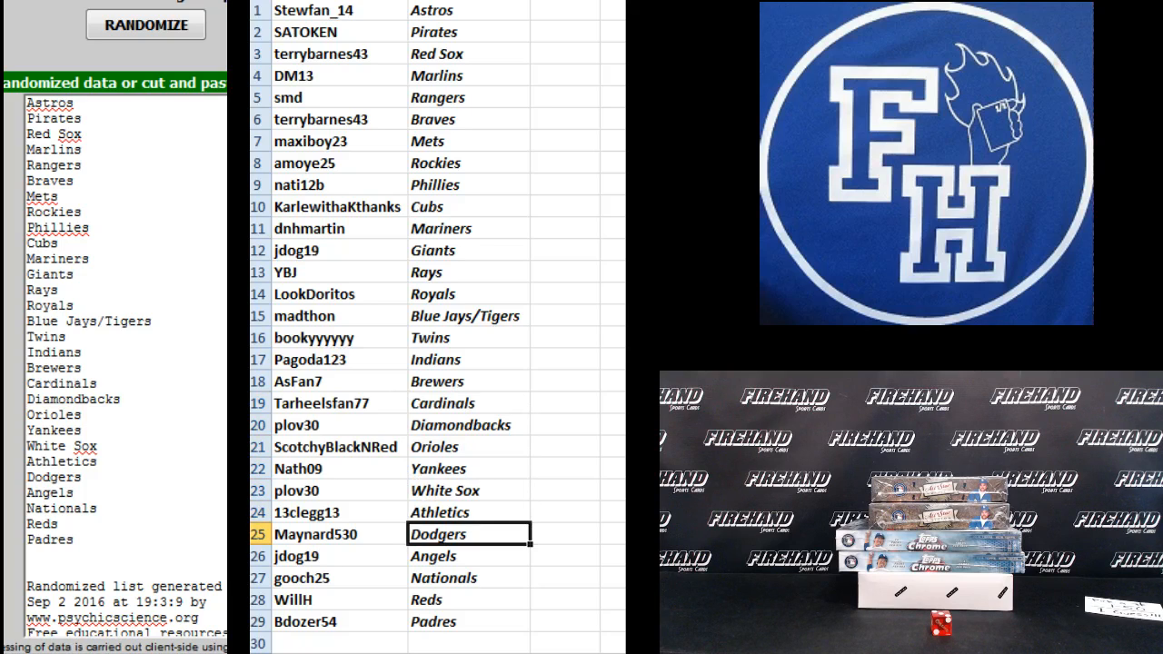
{"action": "left_click", "coordinate": [469, 556]}
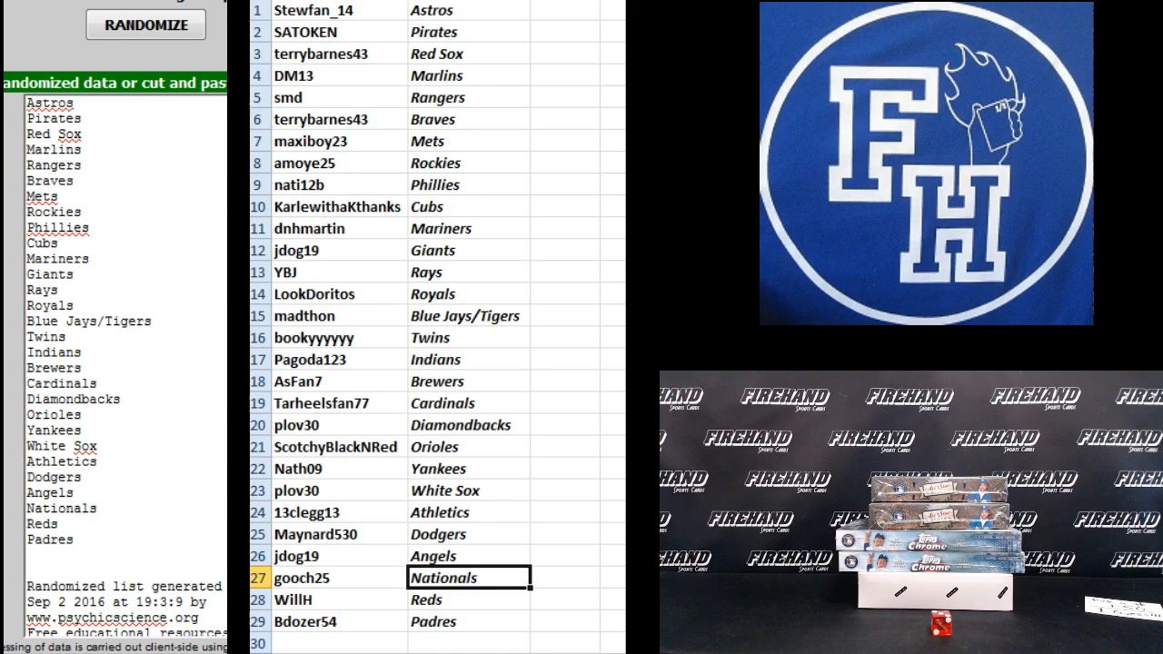
{"action": "left_click", "coordinate": [469, 599]}
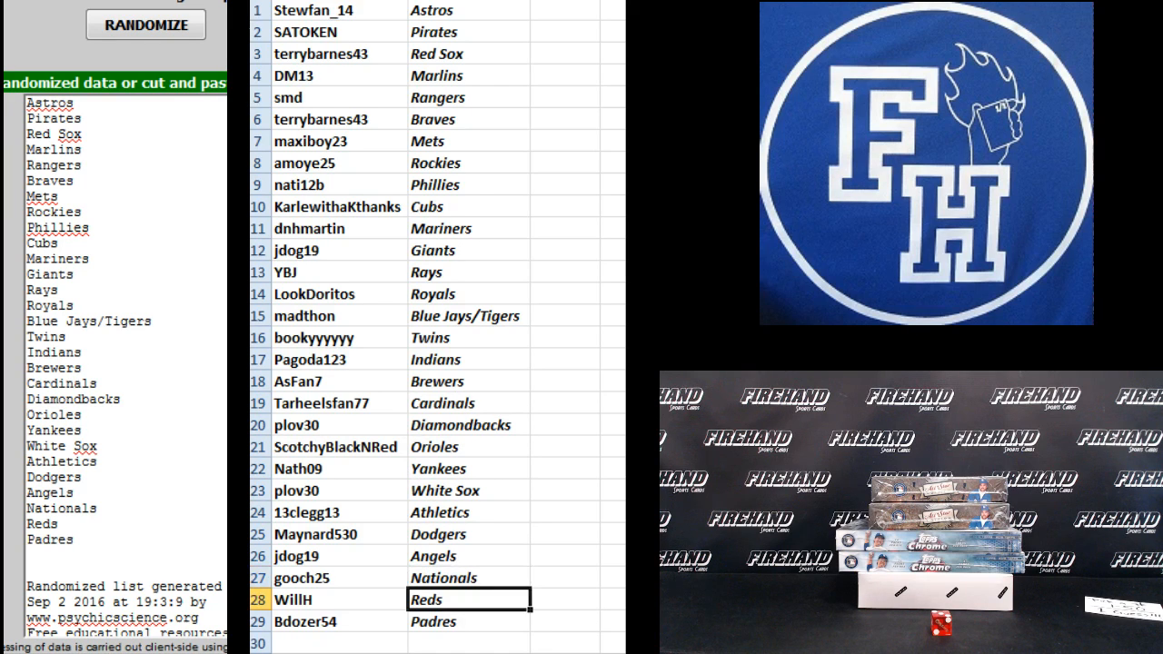
- Sort the 29 pairings A to Z by team, Angels first, and copy both columns
{"action": "left_click", "coordinate": [469, 622]}
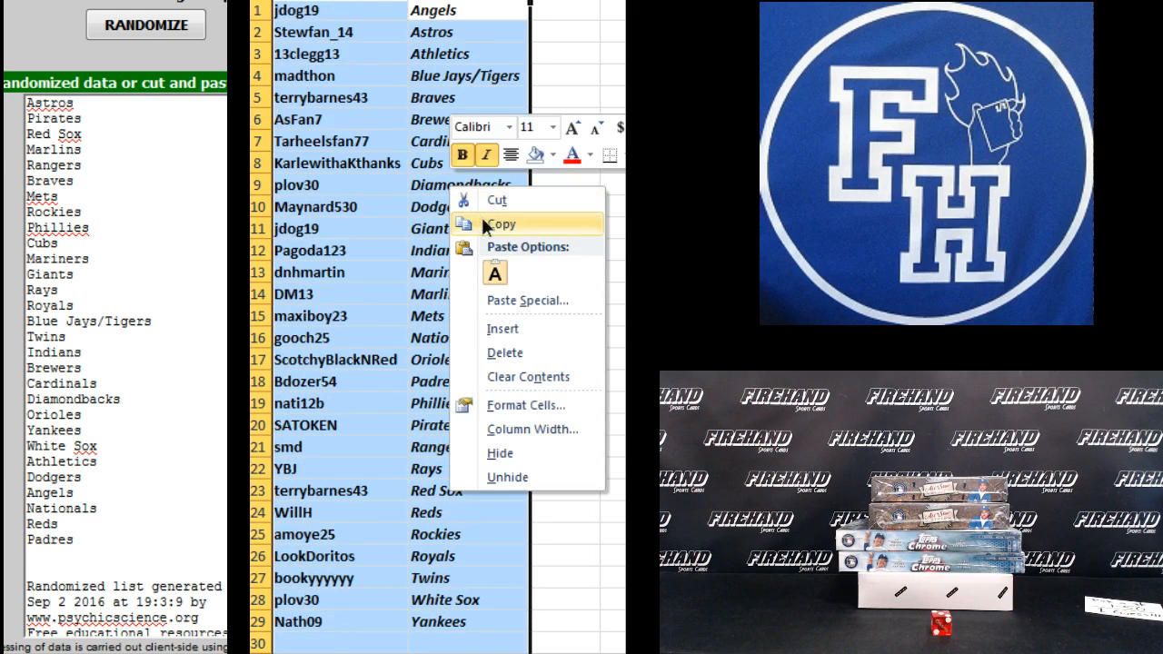
{"action": "left_click", "coordinate": [498, 226]}
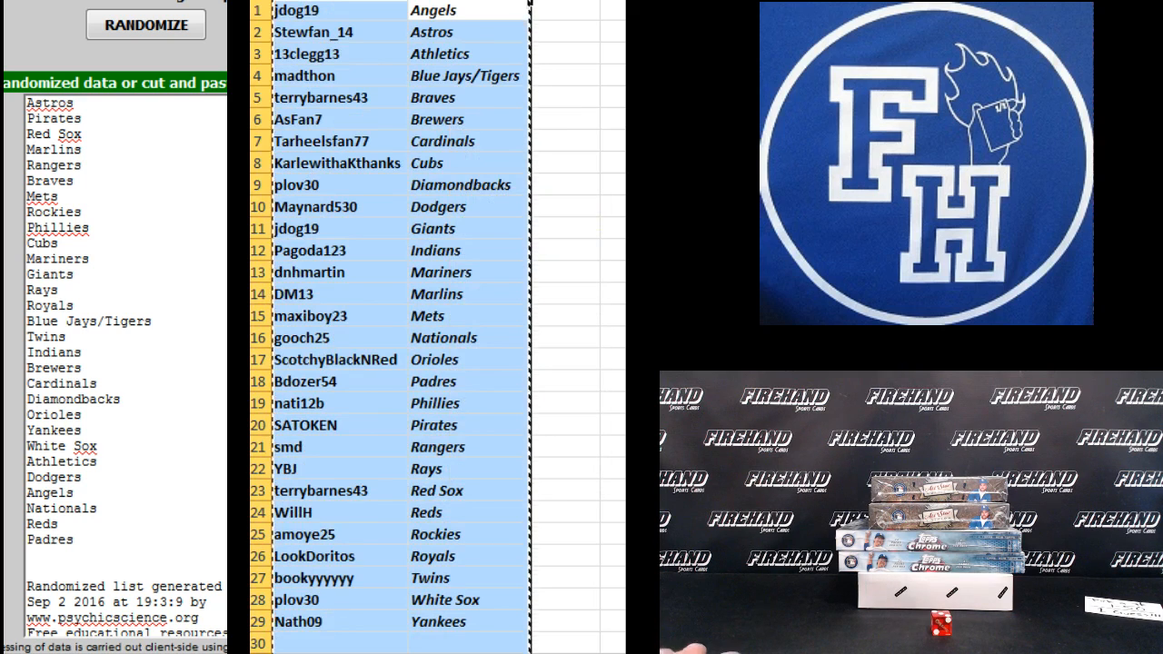